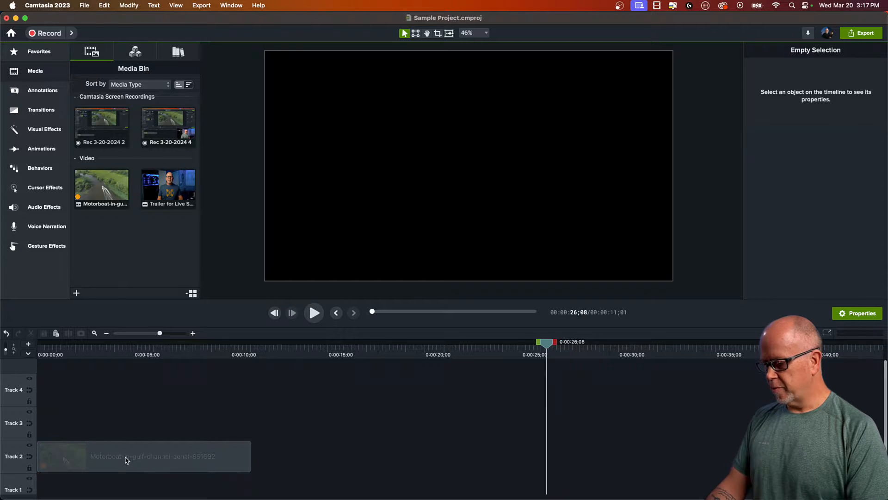
# Place the Motorboat-in-gulf-channel-aerial clip at the start of Track 3 and preview it
pyautogui.click(143, 457)
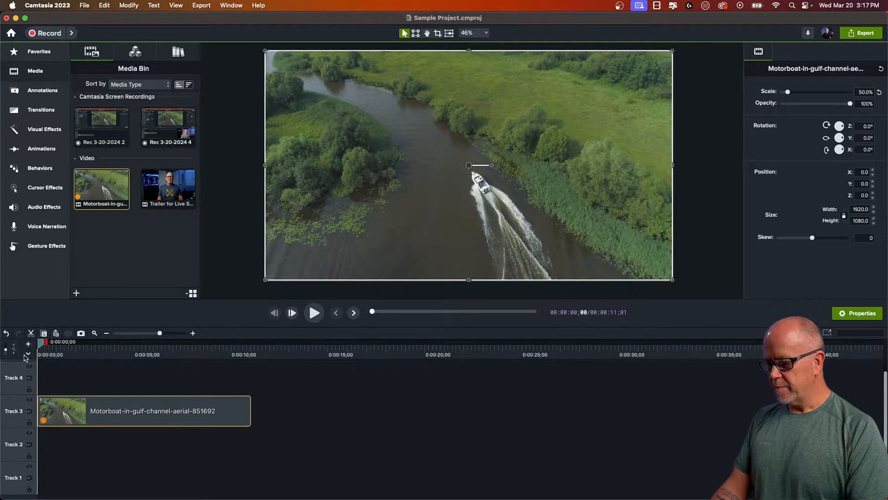
pyautogui.click(314, 313)
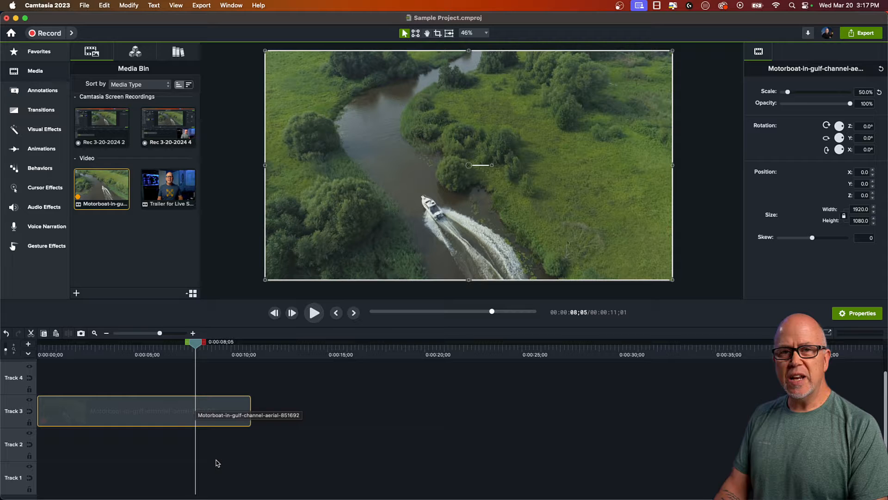
# Bring up the Motorboat video's options in the Media Bin to reverse it
pyautogui.rightClick(141, 410)
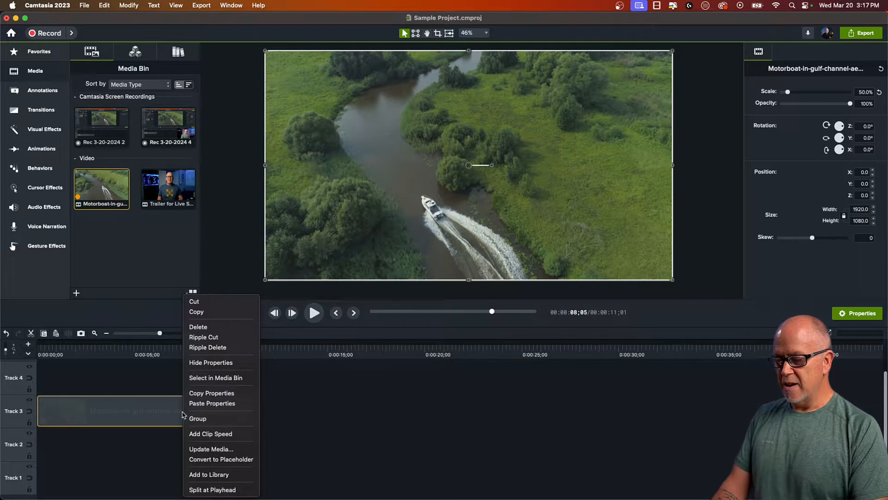
pyautogui.moveTo(222, 482)
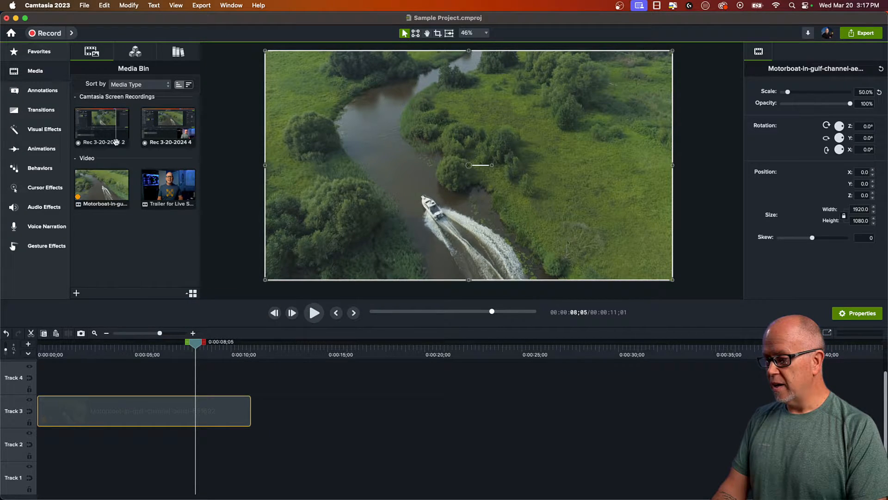
pyautogui.click(102, 186)
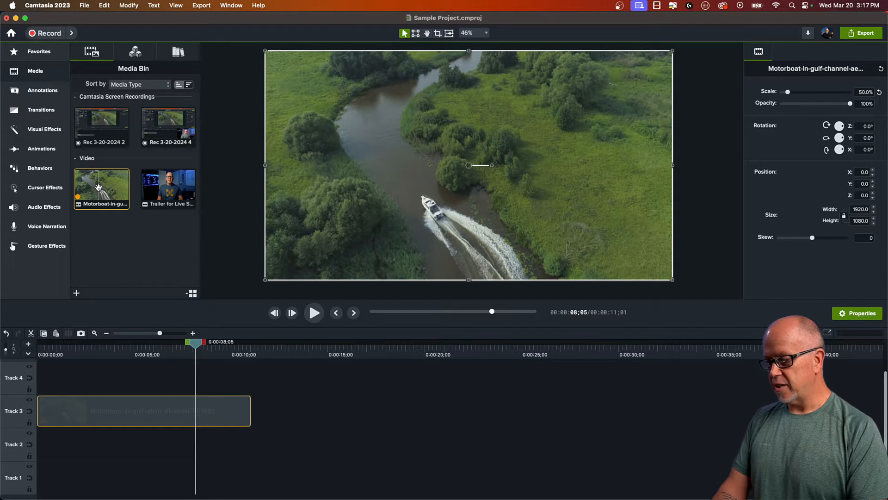
pyautogui.rightClick(101, 187)
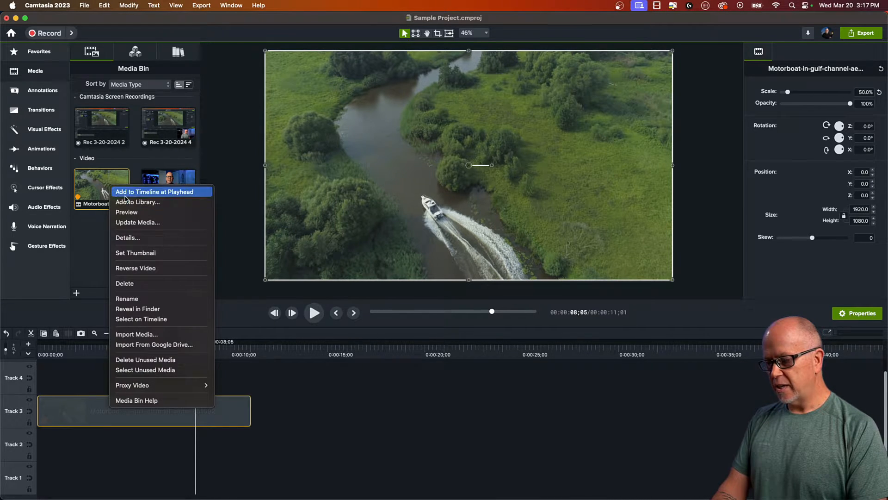
pyautogui.moveTo(136, 268)
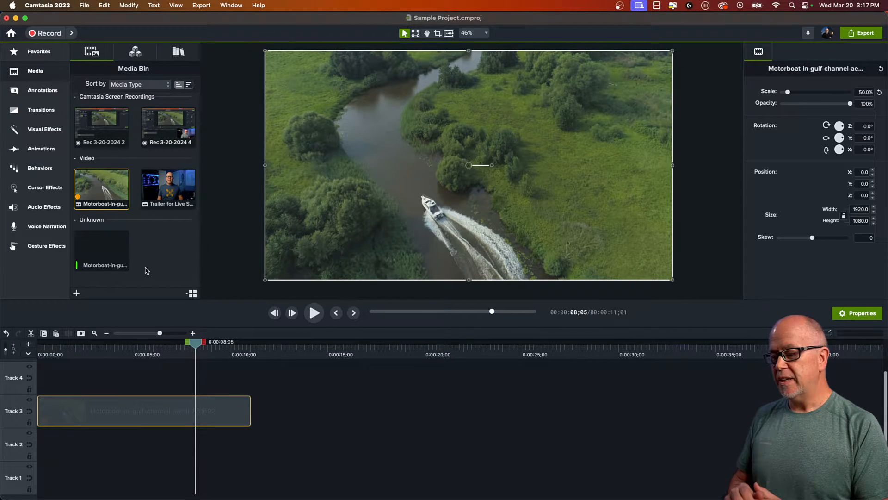
pyautogui.moveTo(79, 256)
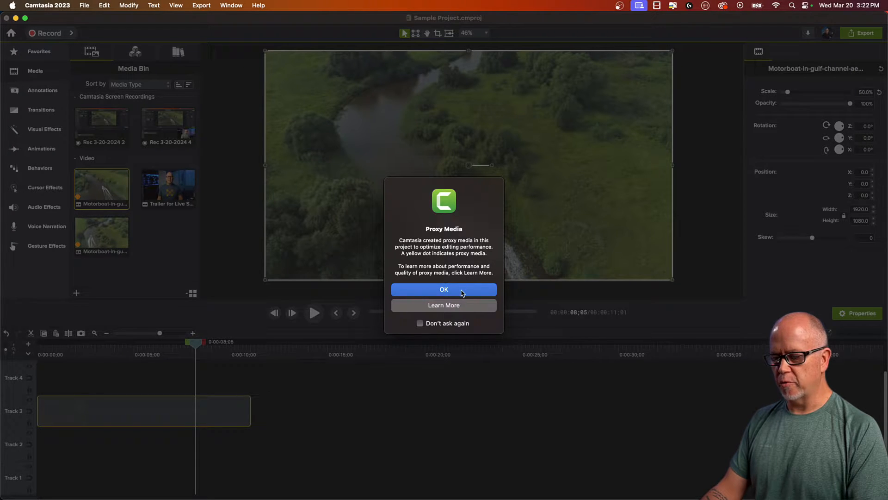
# Dismiss the Proxy Media notice and drop the reversed motorboat clip after the original on Track 3
pyautogui.click(444, 290)
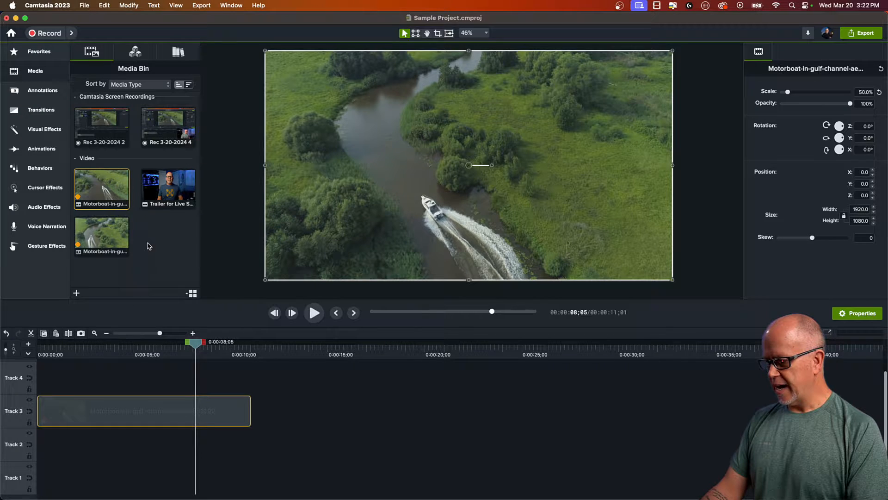
pyautogui.click(102, 235)
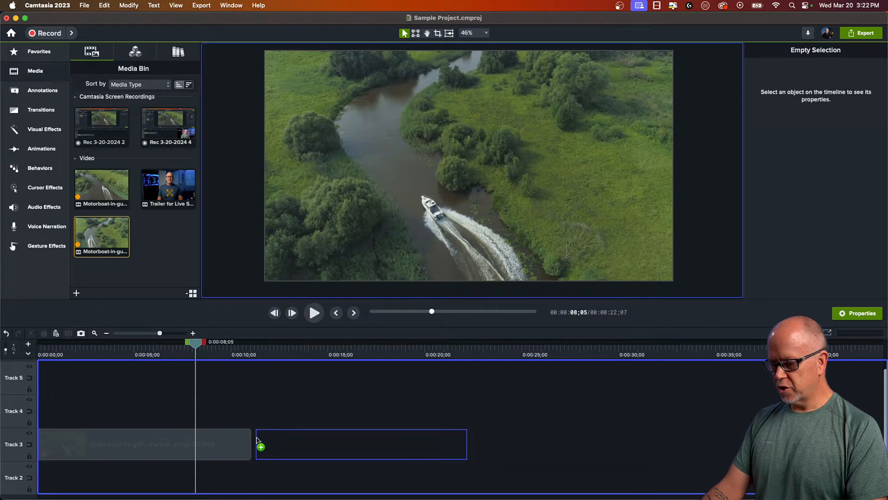
pyautogui.moveTo(101, 237); pyautogui.dragTo(371, 411)
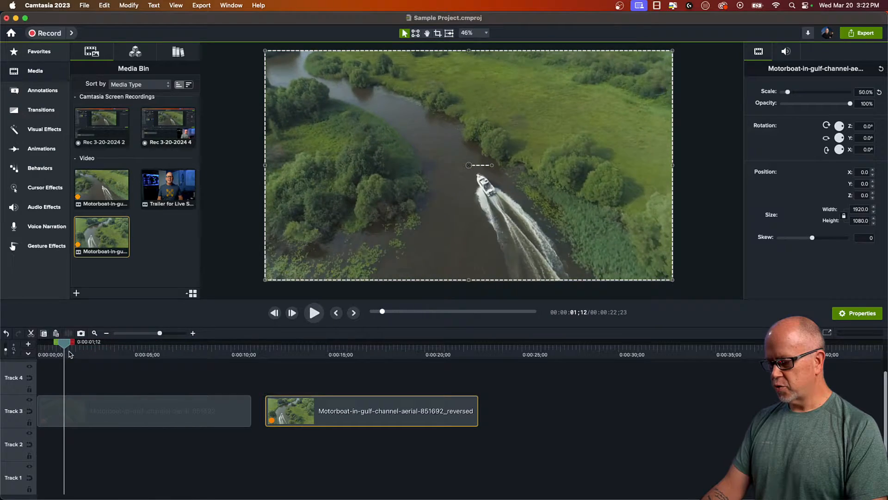
# Play back the reversed motorboat clip from its start to the end
pyautogui.moveTo(64, 343); pyautogui.dragTo(159, 342)
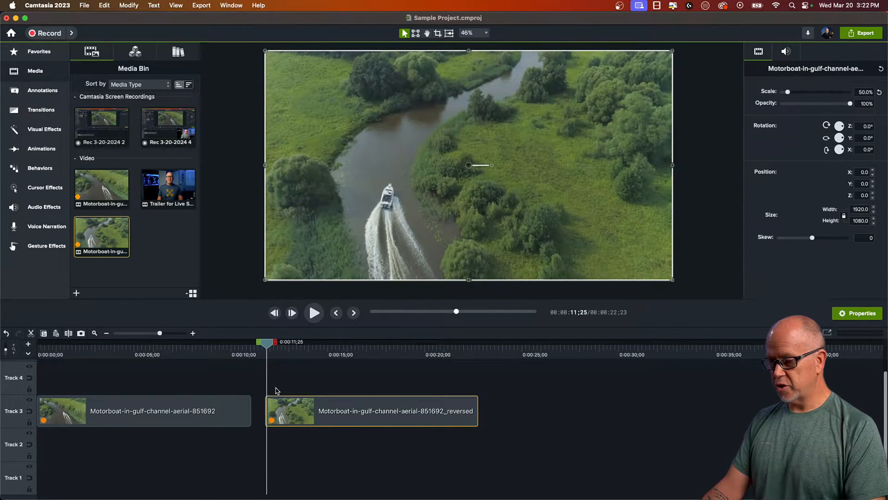
pyautogui.click(314, 312)
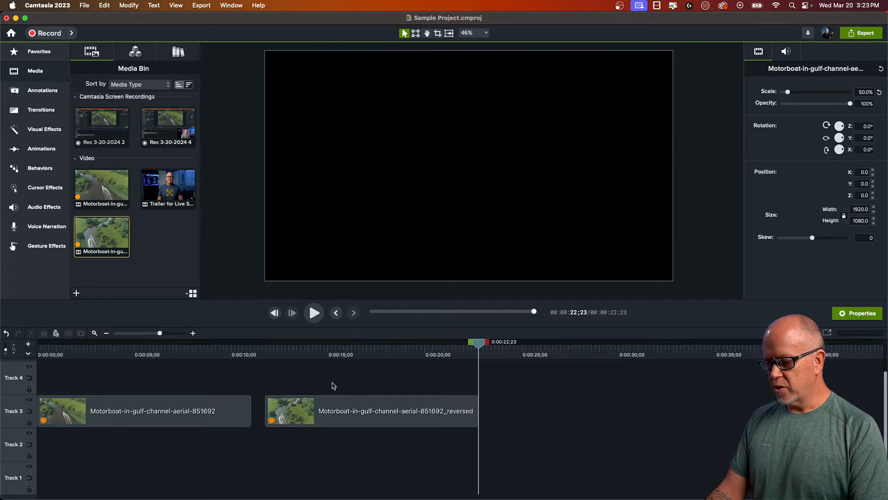
pyautogui.click(270, 342)
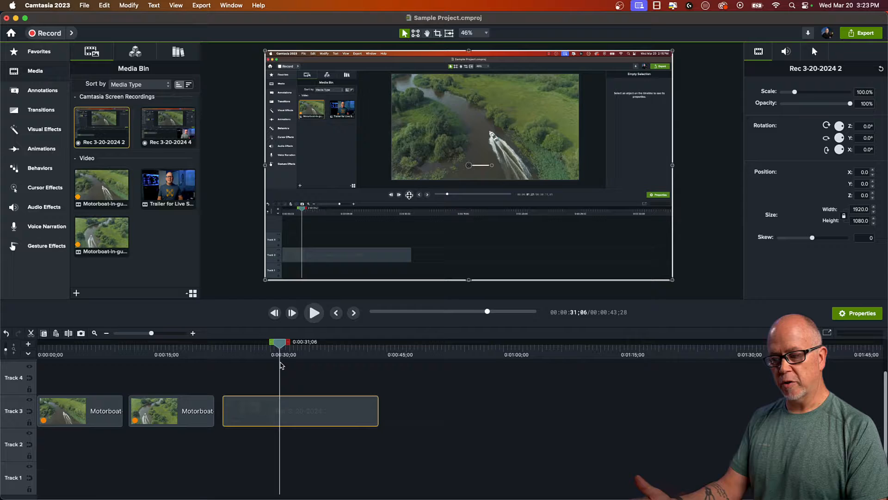
# Scrub the screen recording clip and bring up options for Rec 3-20-2024 2
pyautogui.moveTo(280, 343); pyautogui.dragTo(262, 342)
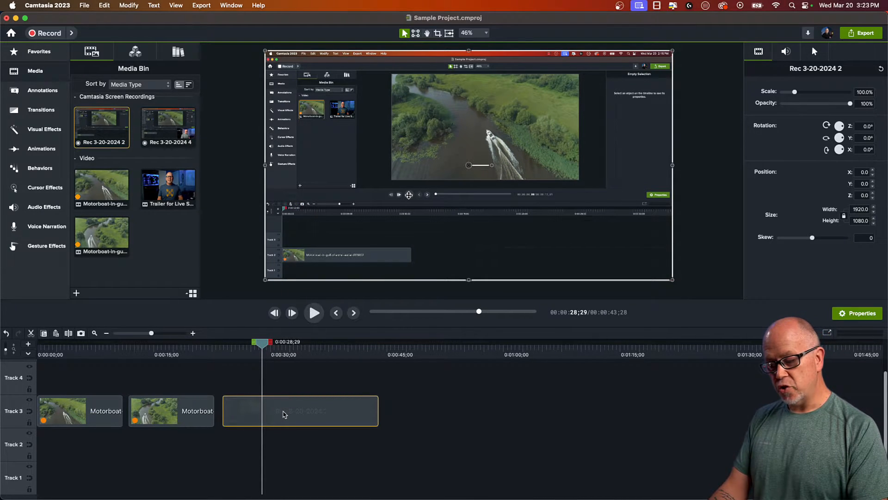
pyautogui.rightClick(300, 411)
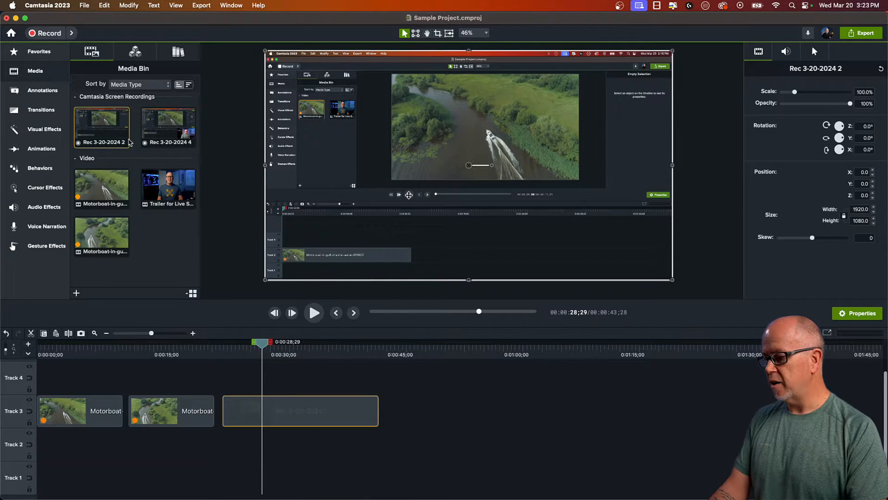
pyautogui.rightClick(101, 119)
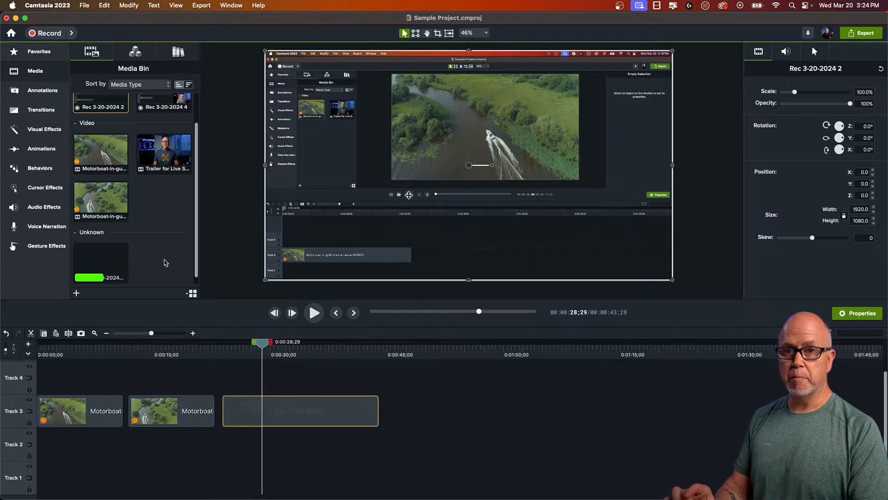
pyautogui.moveTo(152, 268)
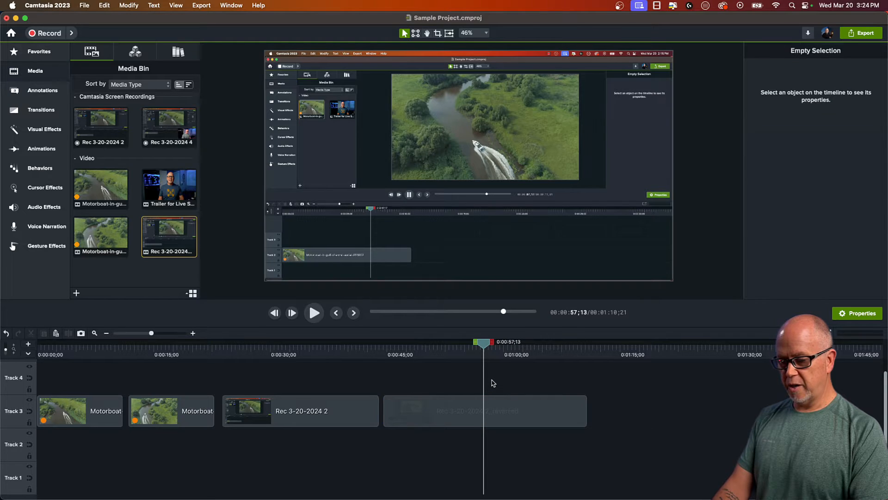
# Move the playhead past the end of the clip sequence
pyautogui.click(313, 313)
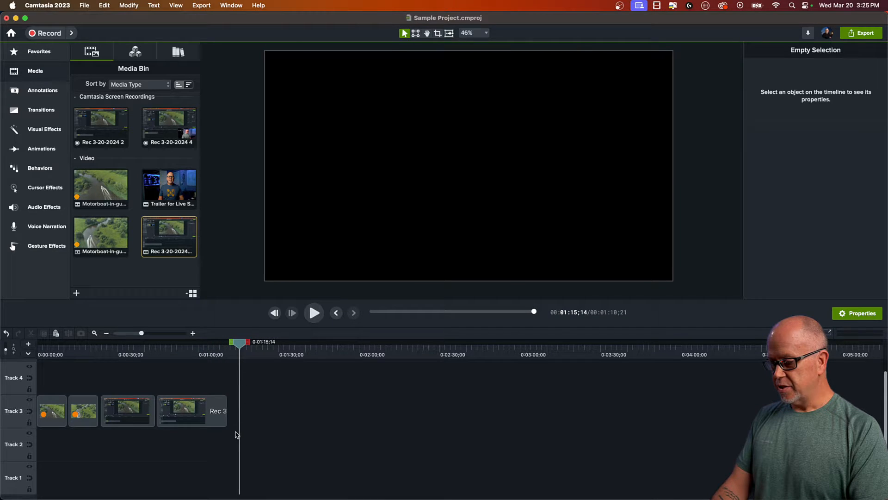
# Add the Rec 3-20-2024 4 webcam recording on Tracks 2–3 and preview it
pyautogui.click(127, 411)
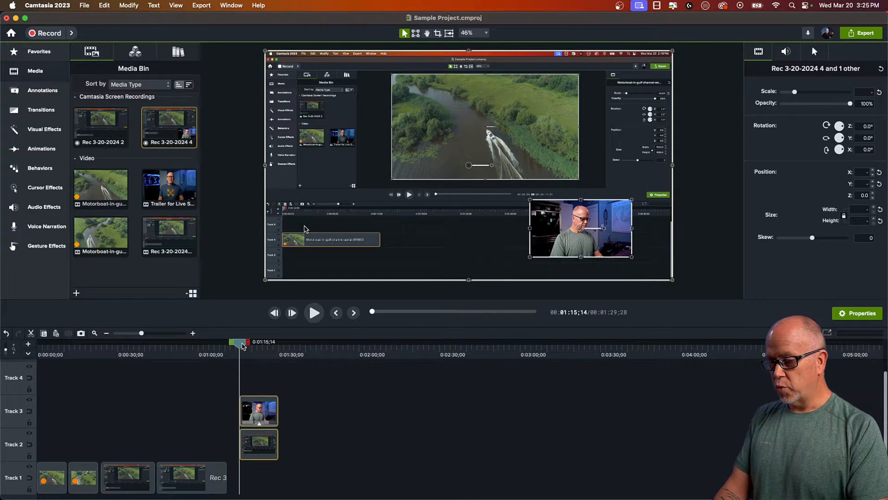
pyautogui.click(346, 397)
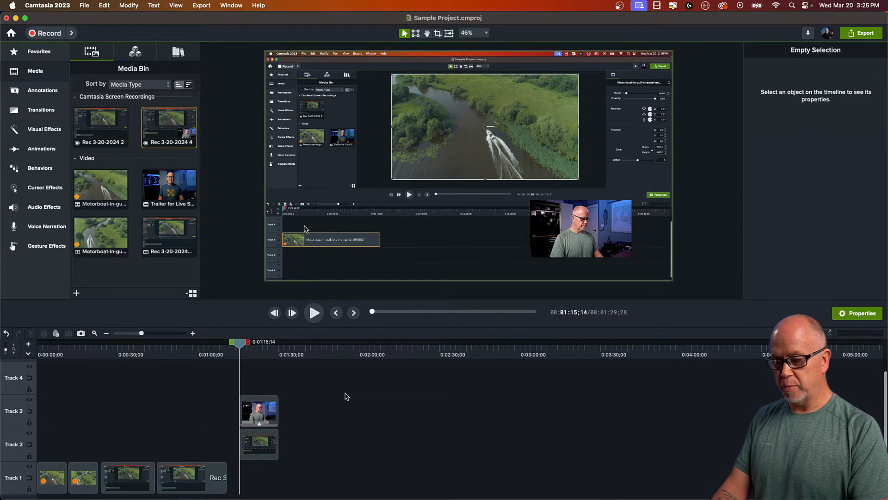
pyautogui.click(313, 313)
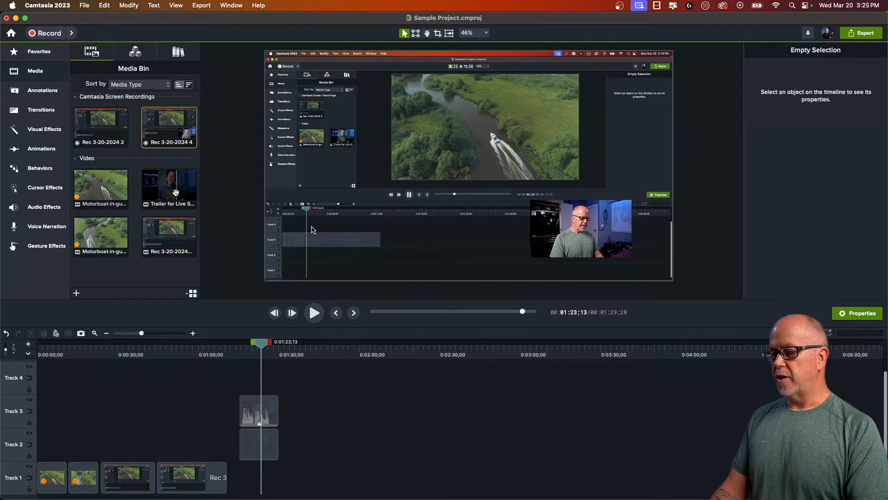
# Reverse Rec 3-20-2024 4 and preview the reversed copy on Track 2
pyautogui.rightClick(168, 121)
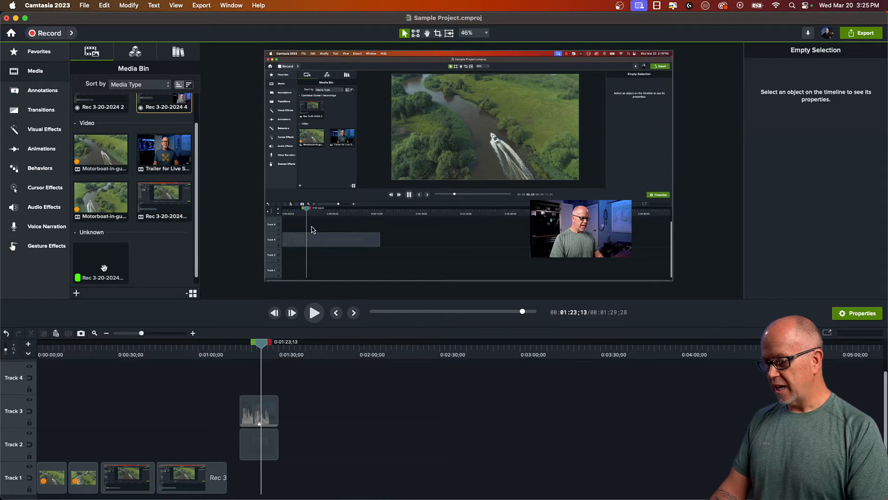
pyautogui.moveTo(172, 231)
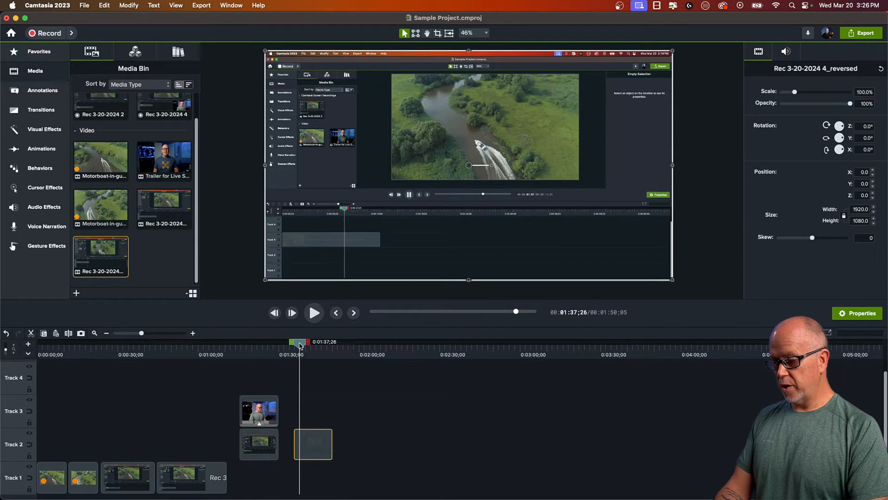
pyautogui.moveTo(300, 343); pyautogui.dragTo(321, 343)
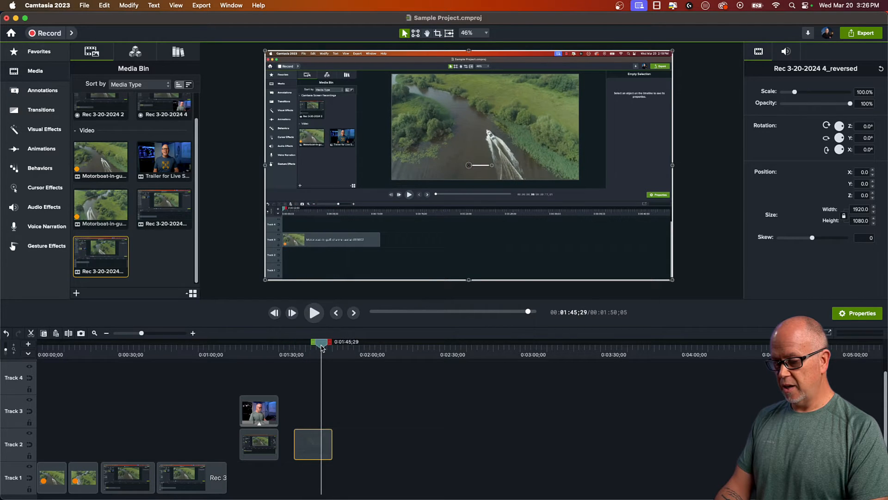
pyautogui.click(314, 312)
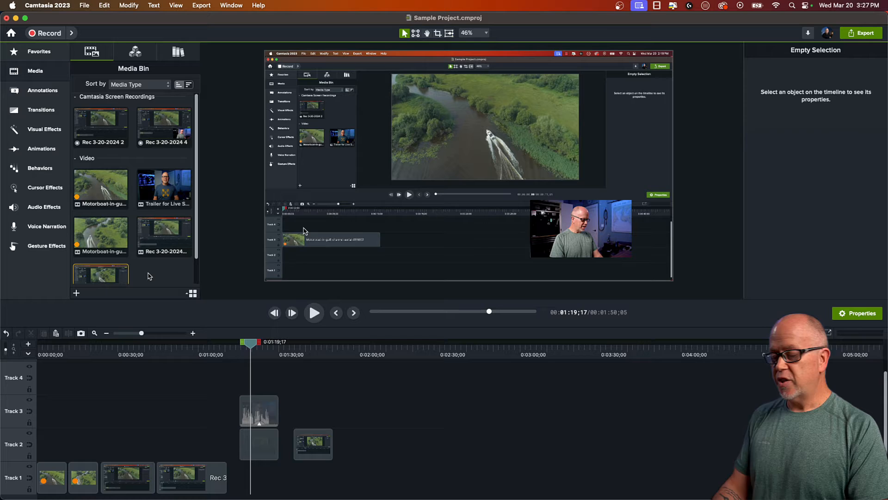
pyautogui.moveTo(223, 403)
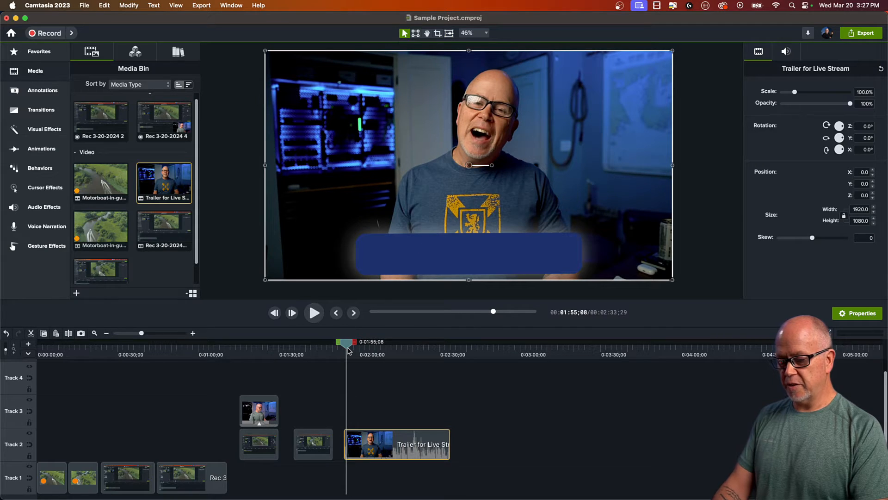
# Preview the Trailer for Live Stream clip, then bring up its reverse option
pyautogui.click(314, 313)
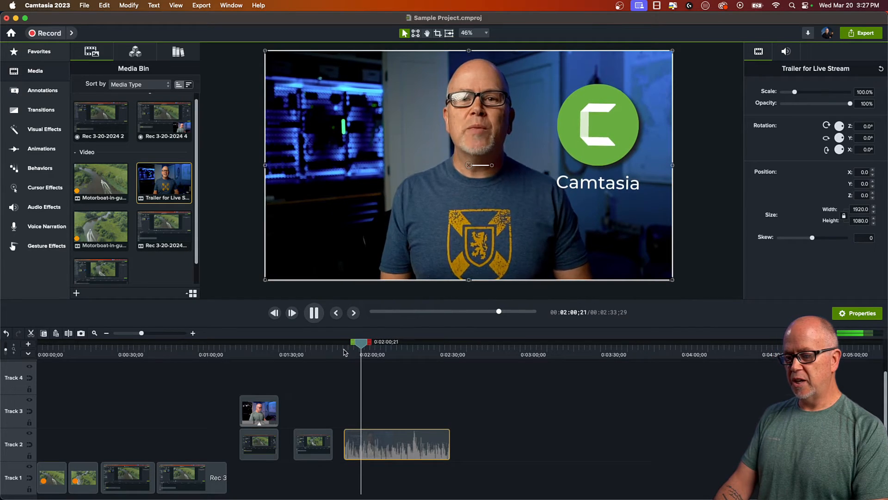
pyautogui.click(314, 312)
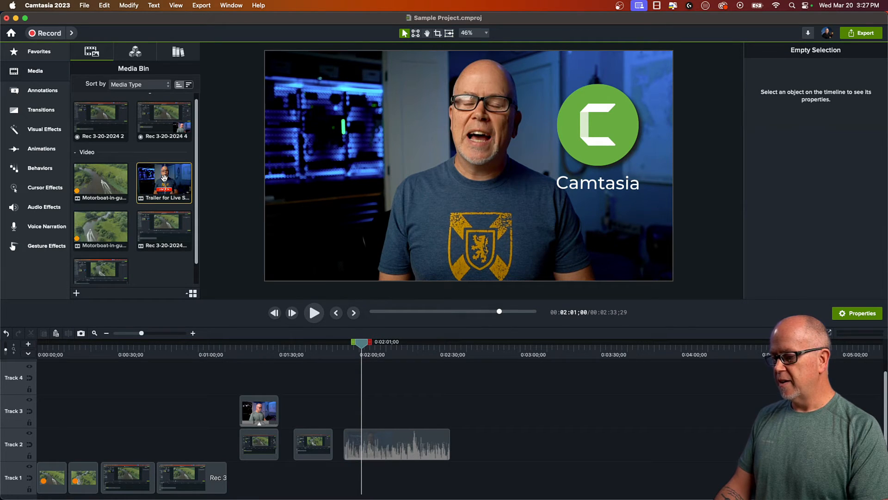
pyautogui.rightClick(163, 181)
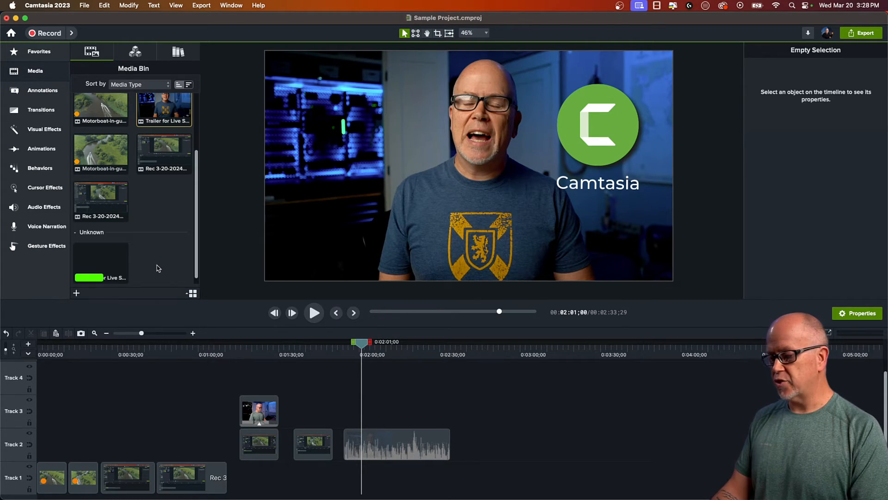
# Play the reversed trailer through, jumping ahead and stopping at its end
pyautogui.scroll(-3)
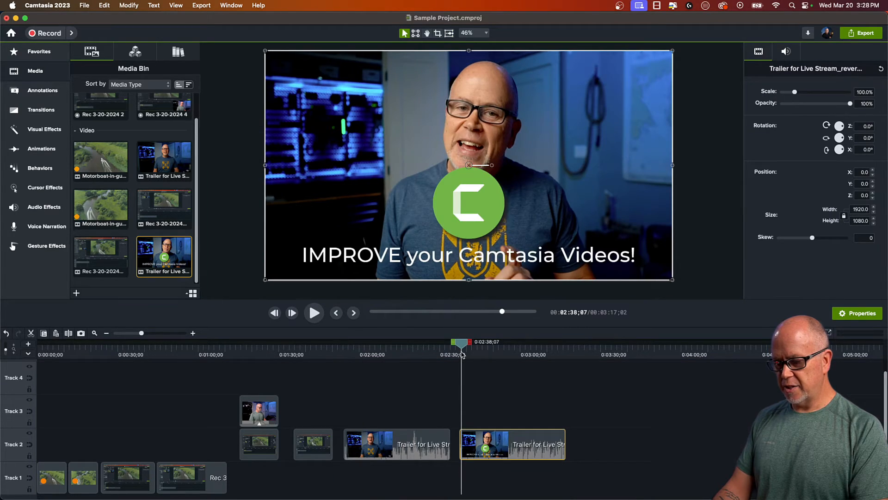
pyautogui.click(313, 313)
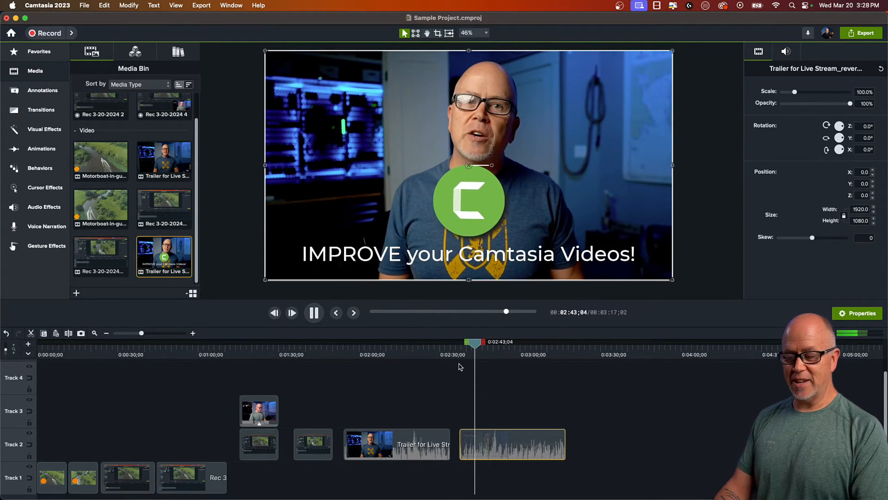
pyautogui.click(314, 312)
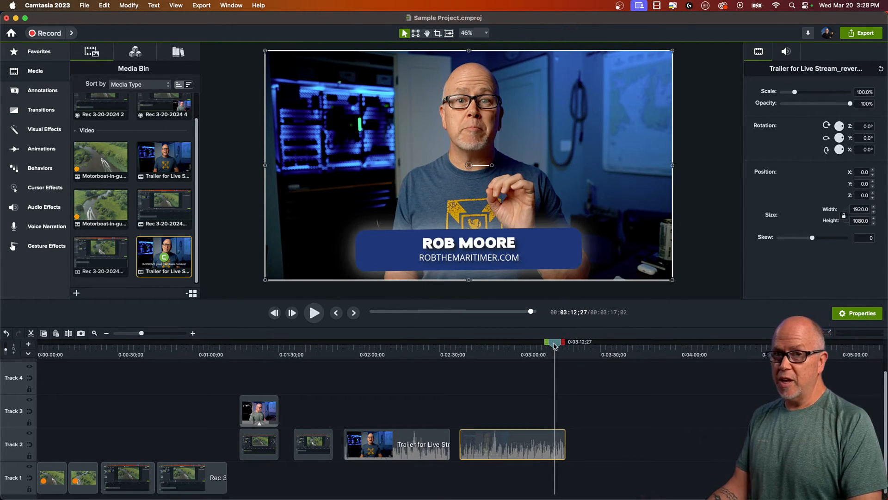
pyautogui.click(313, 312)
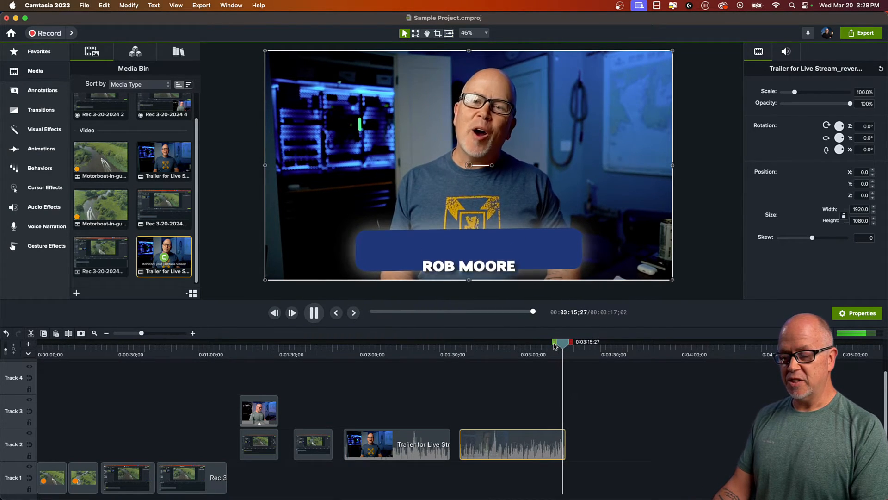
pyautogui.click(313, 312)
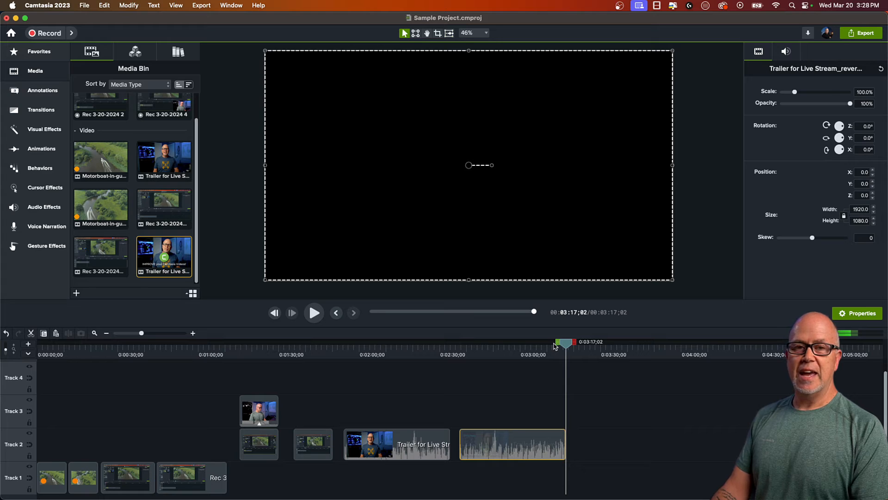